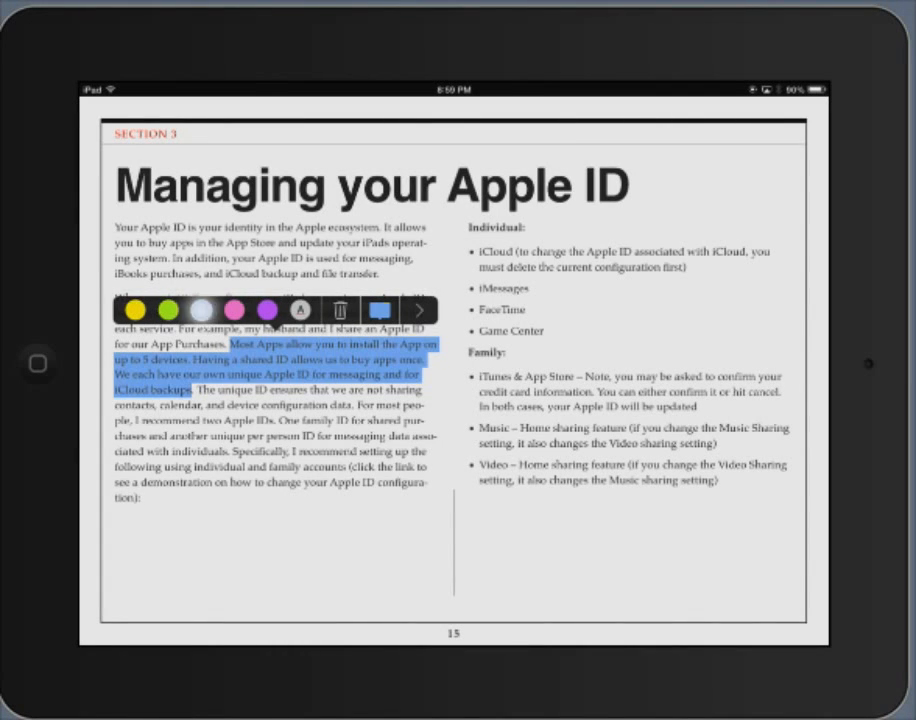
# Recolour the highlighted passage about installing apps on 5 devices purple.
pyautogui.click(198, 309)
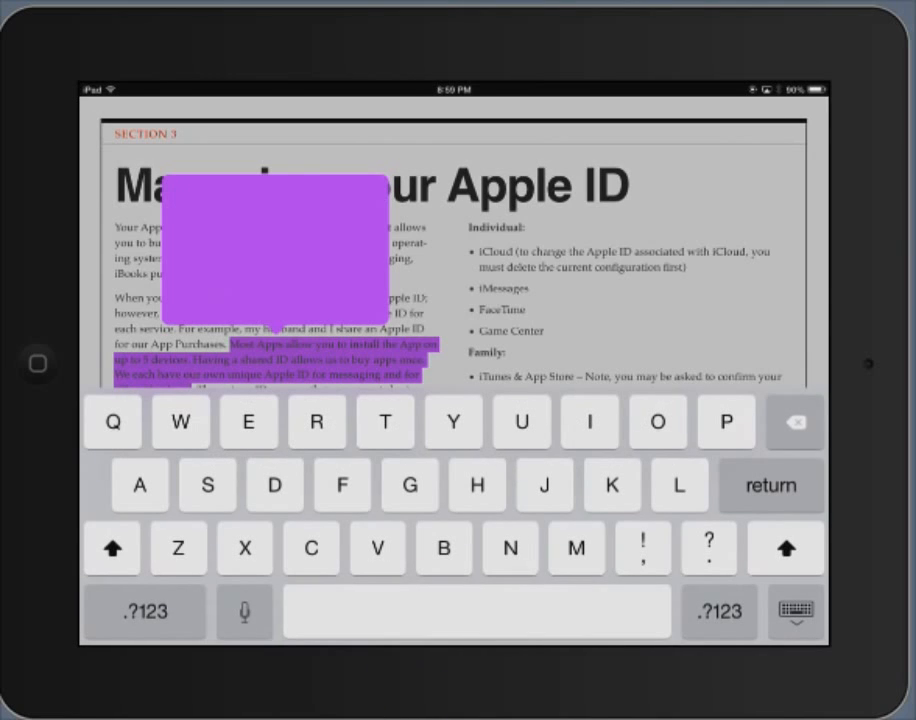
# Type '5devices' into the purple highlight's note.
pyautogui.click(144, 611)
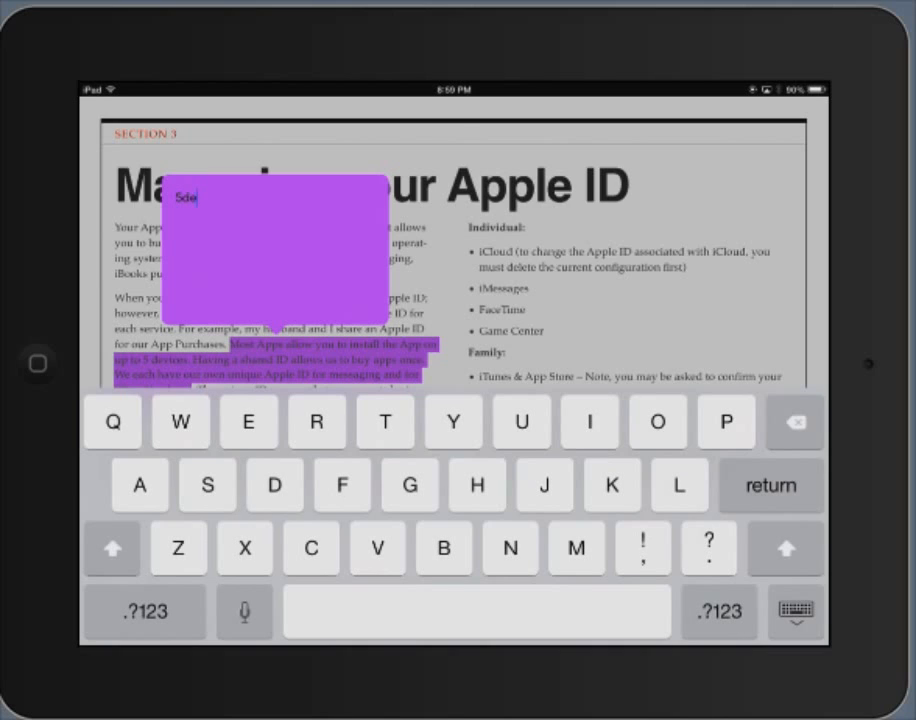
pyautogui.write('vices')
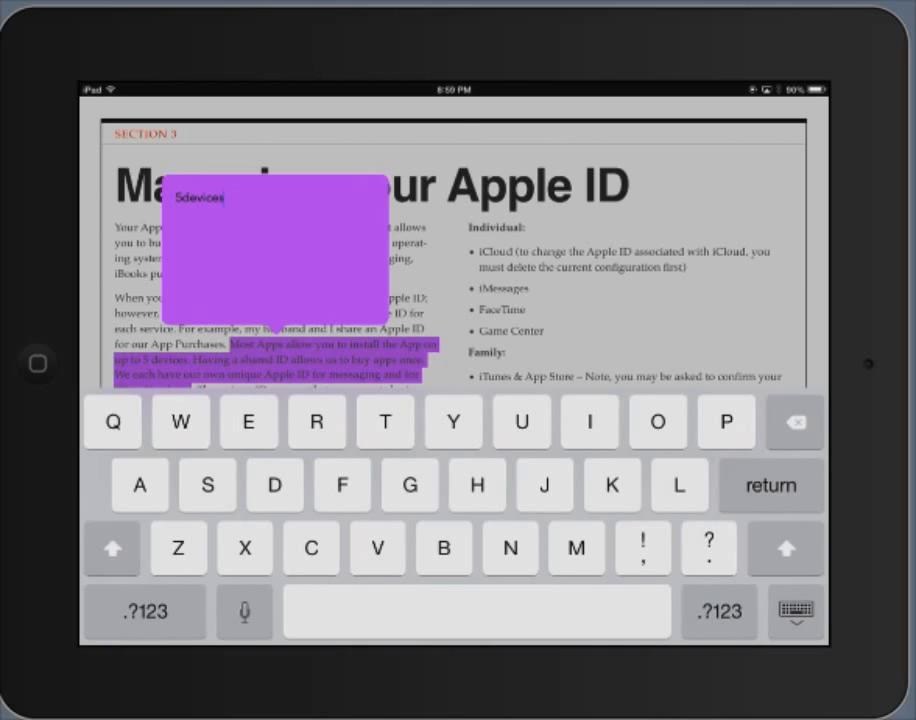